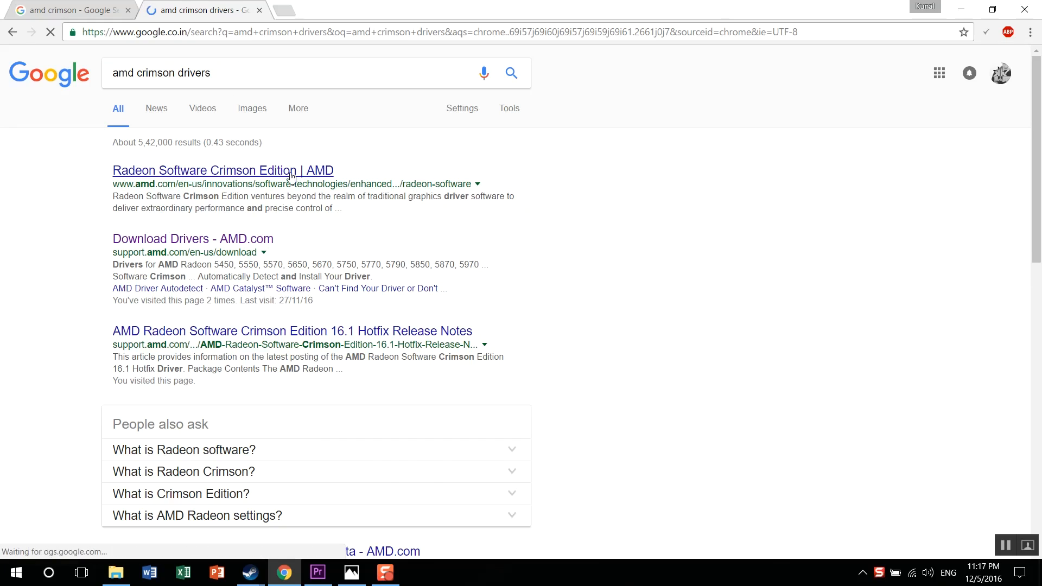
# Step: Go to the 'Radeon Software Crimson Edition | AMD' result and start a new blank tab
pyautogui.click(223, 171)
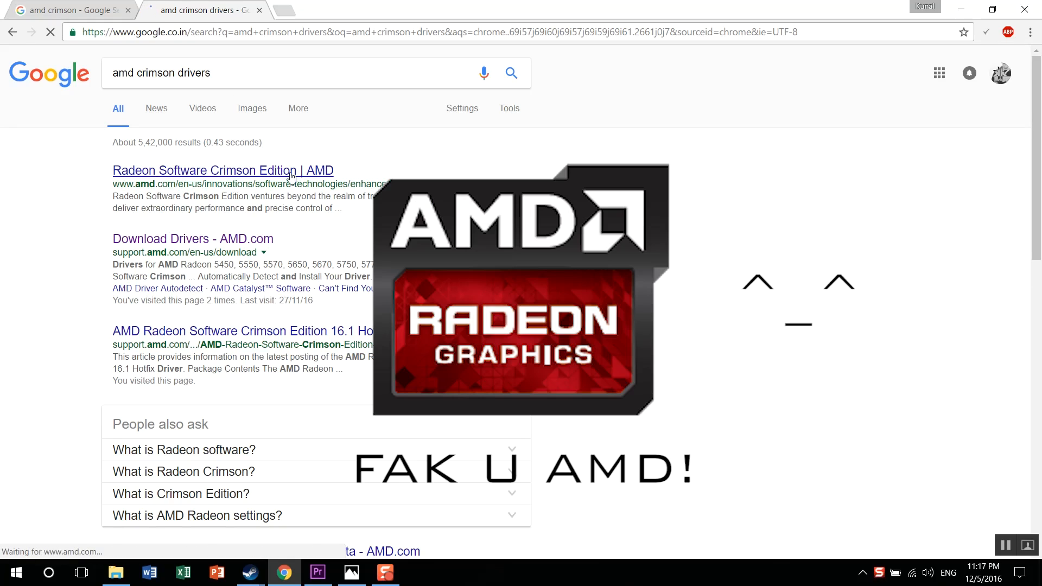
pyautogui.click(223, 171)
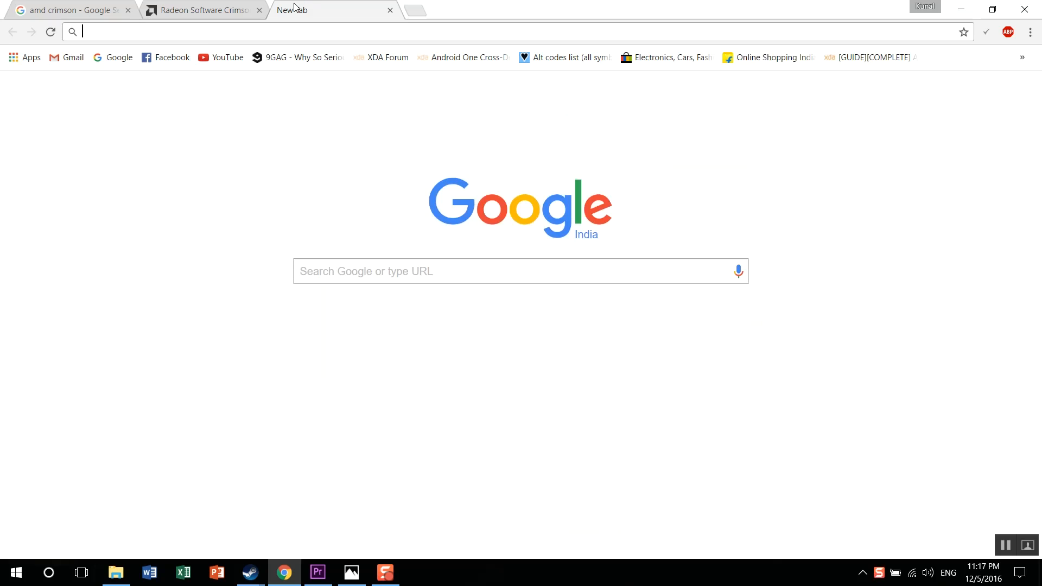
# Step: Search Google for 'download amd crimson' from the new tab's address bar
pyautogui.write('download amd crimson')
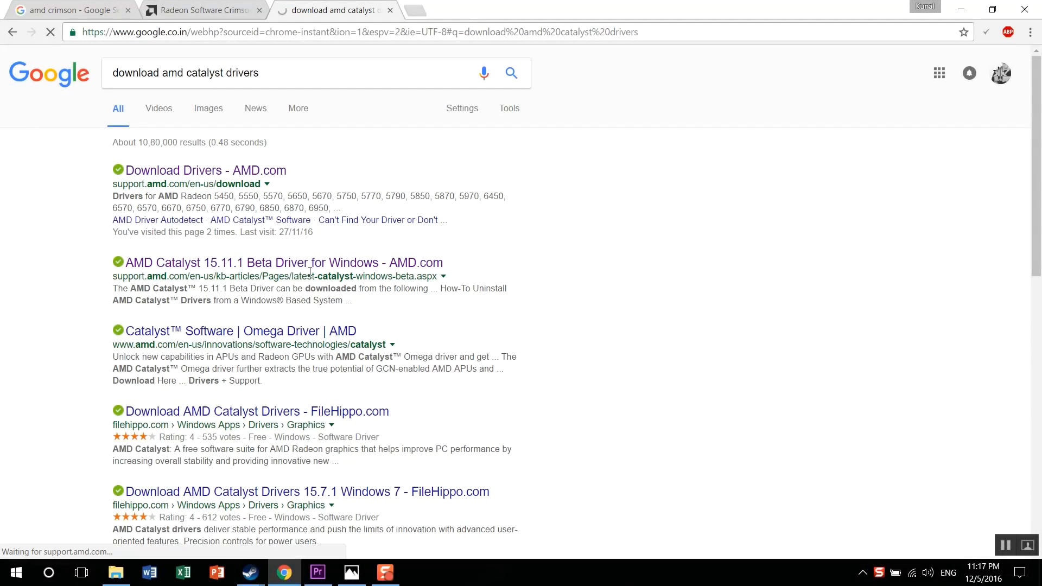
# Step: Go to the 'AMD Catalyst 15.11.1 Beta Driver for Windows' release notes on support.amd.com
pyautogui.click(283, 262)
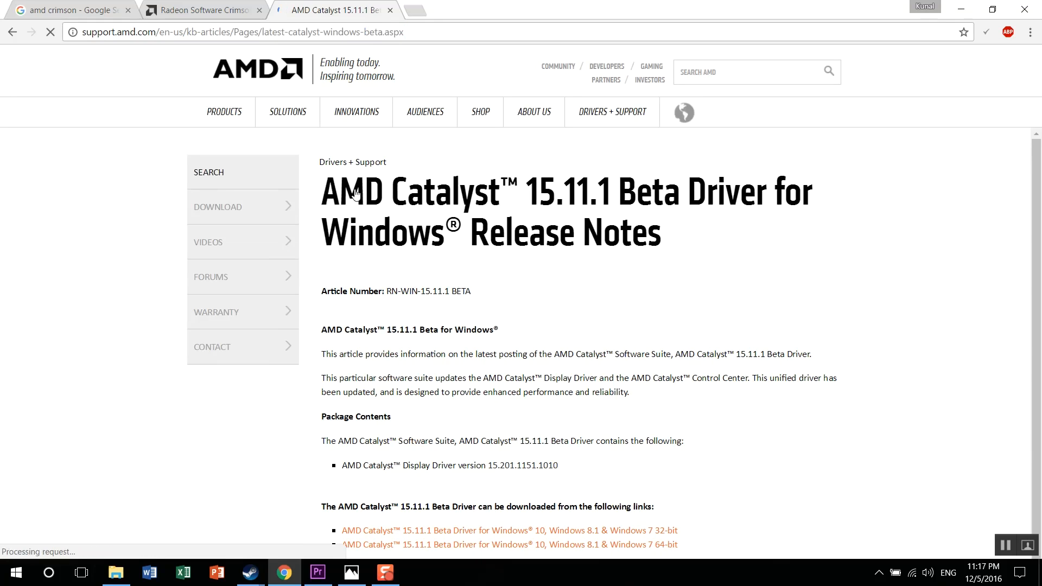
pyautogui.scroll(-3)
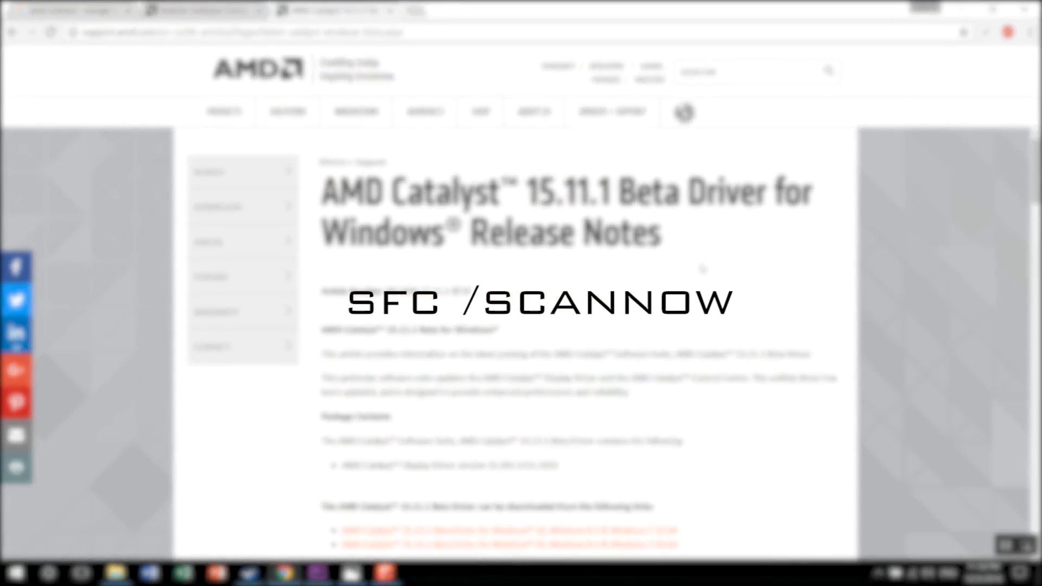
# Step: Scroll the release notes down to the APU and Mobility Radeon compatibility tables
pyautogui.scroll(-3)
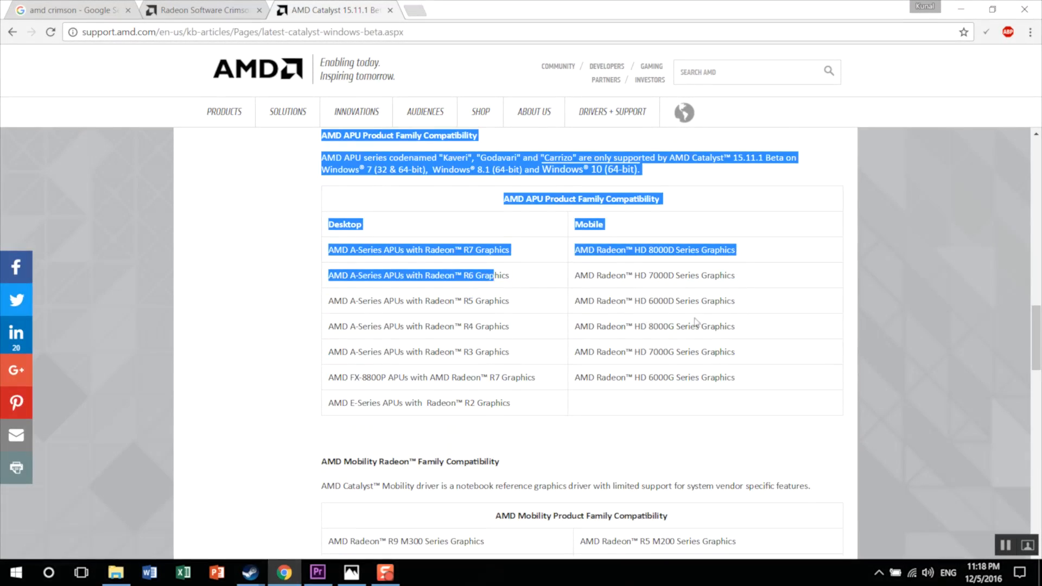
pyautogui.scroll(-3)
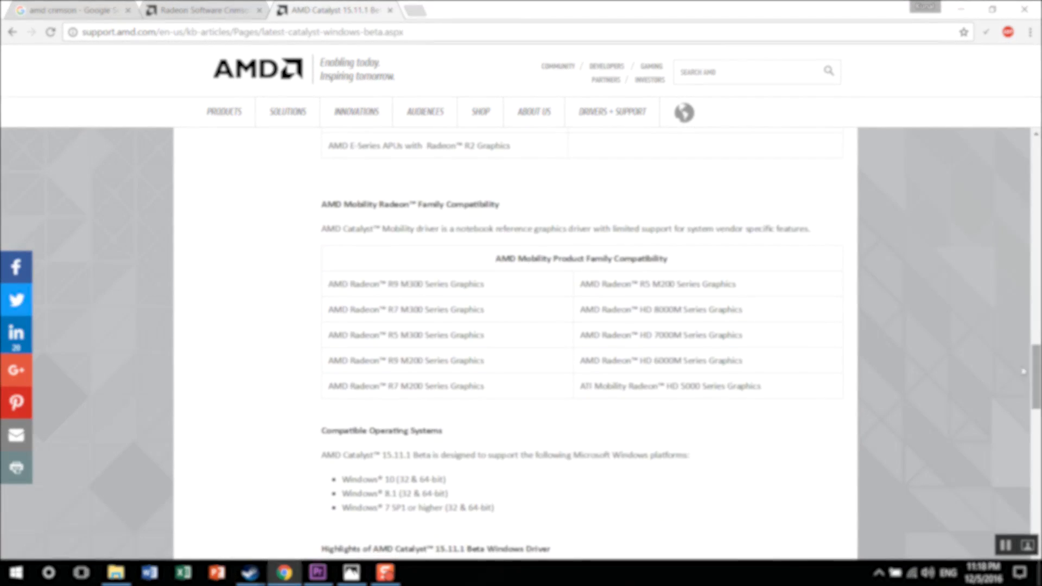